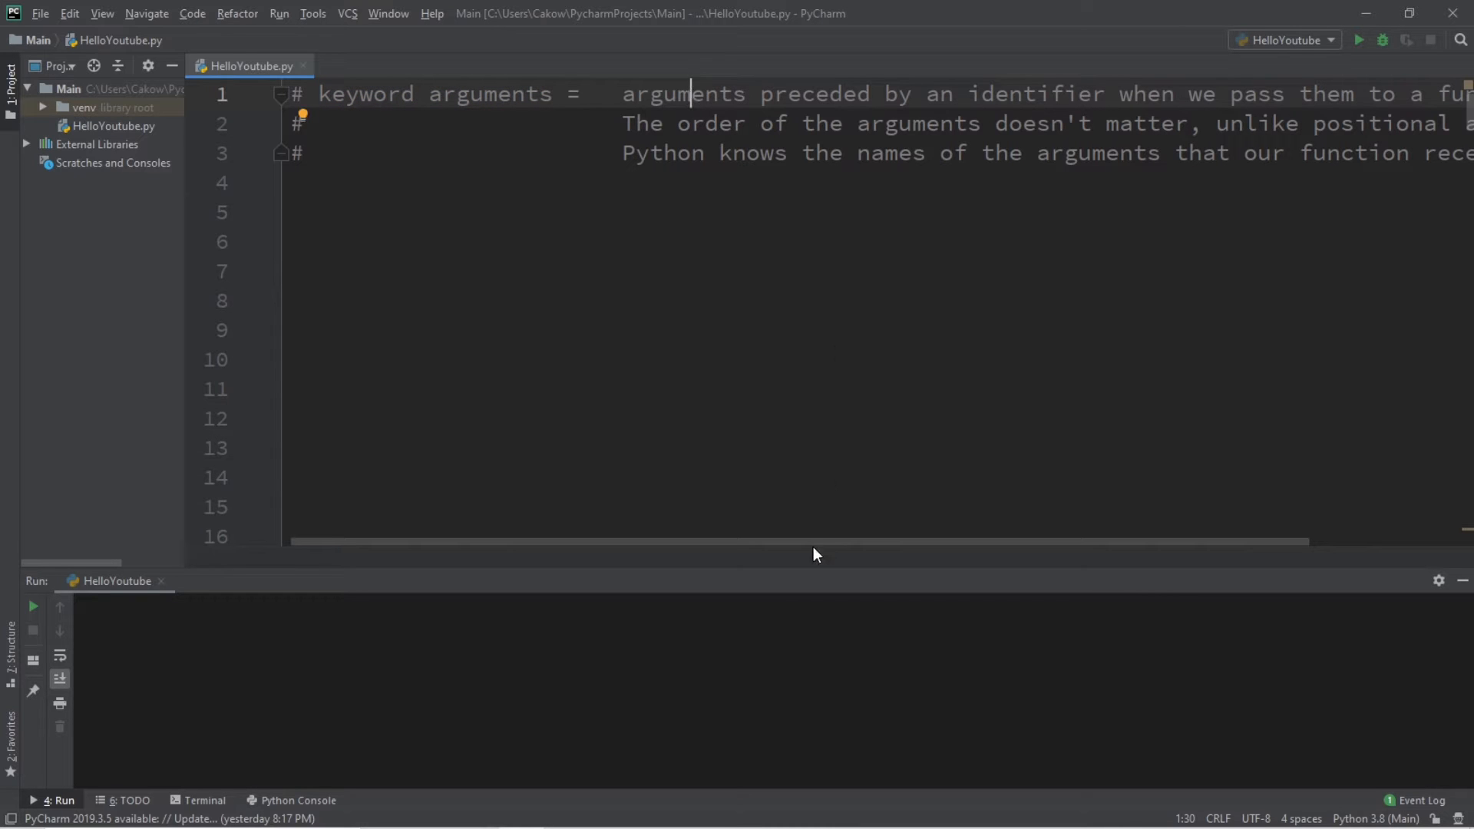
# Step: Write hello(first, middle, last) printing a greeting and call it with "Bro","Dude","Code"
pyautogui.doubleClick(862, 94)
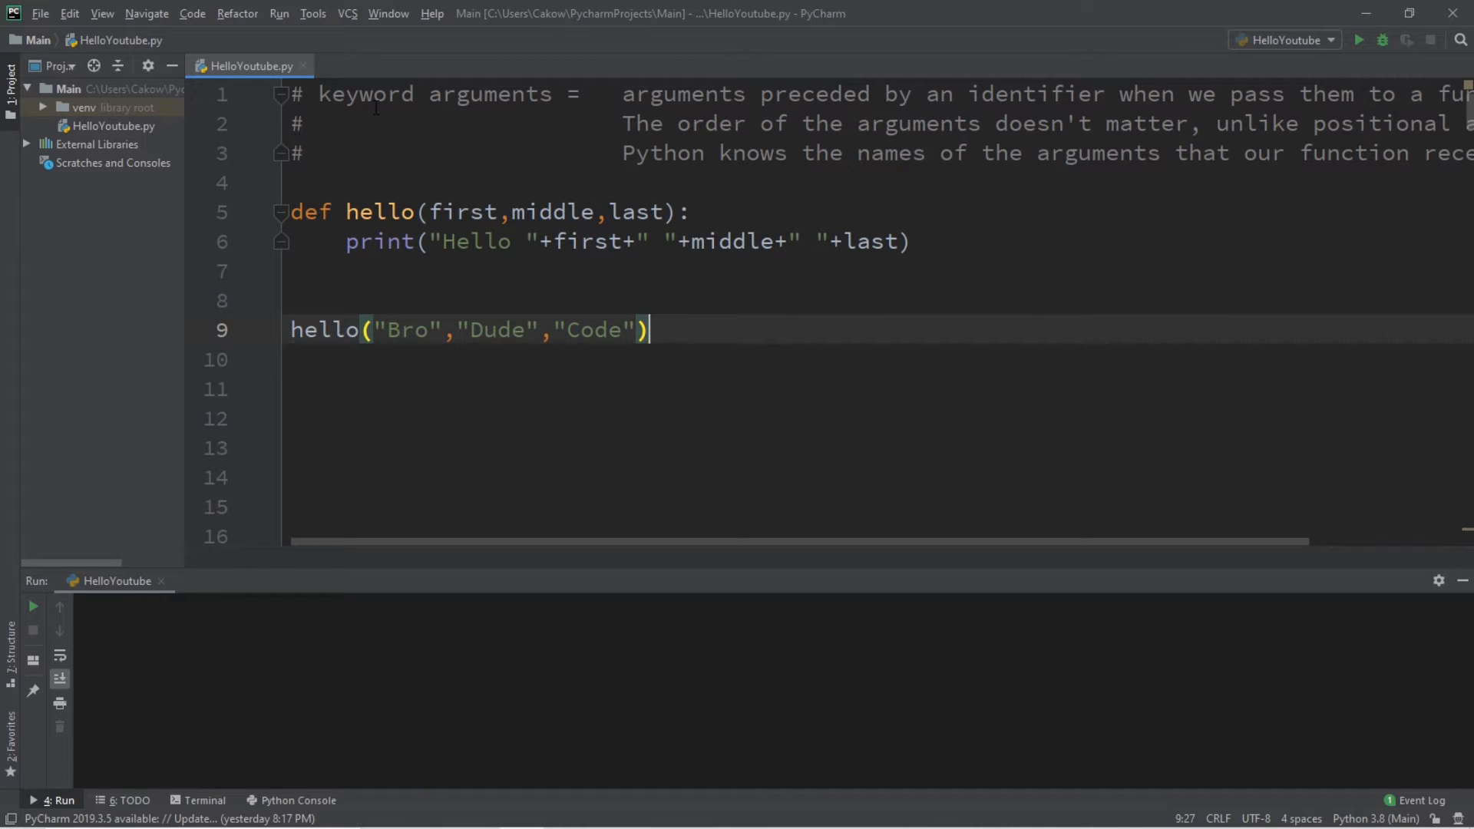
# Step: Run HelloYoutube.py so the console prints "Hello Bro Dude Code"
pyautogui.click(376, 212)
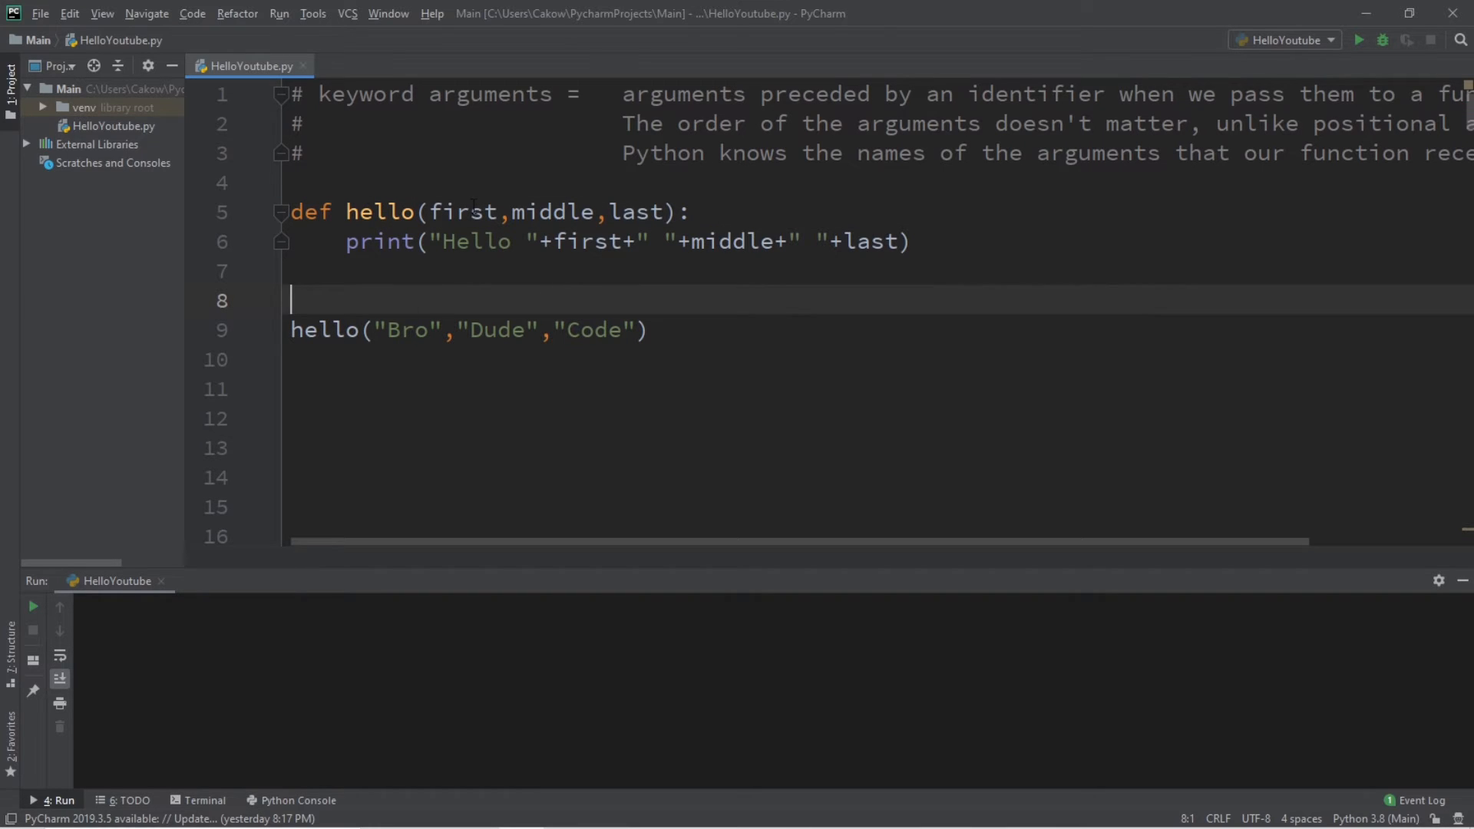
pyautogui.doubleClick(635, 212)
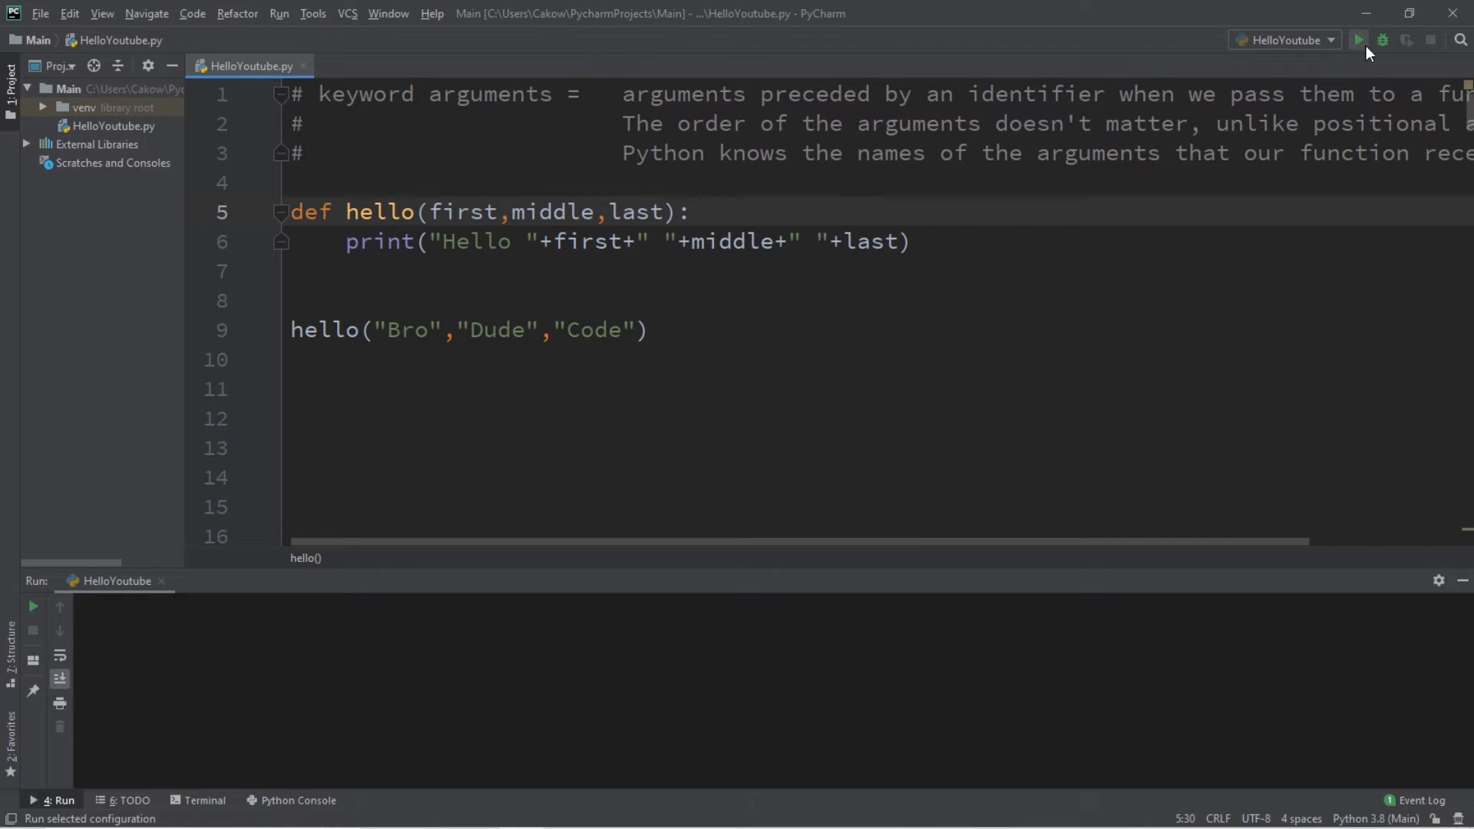
pyautogui.click(1359, 40)
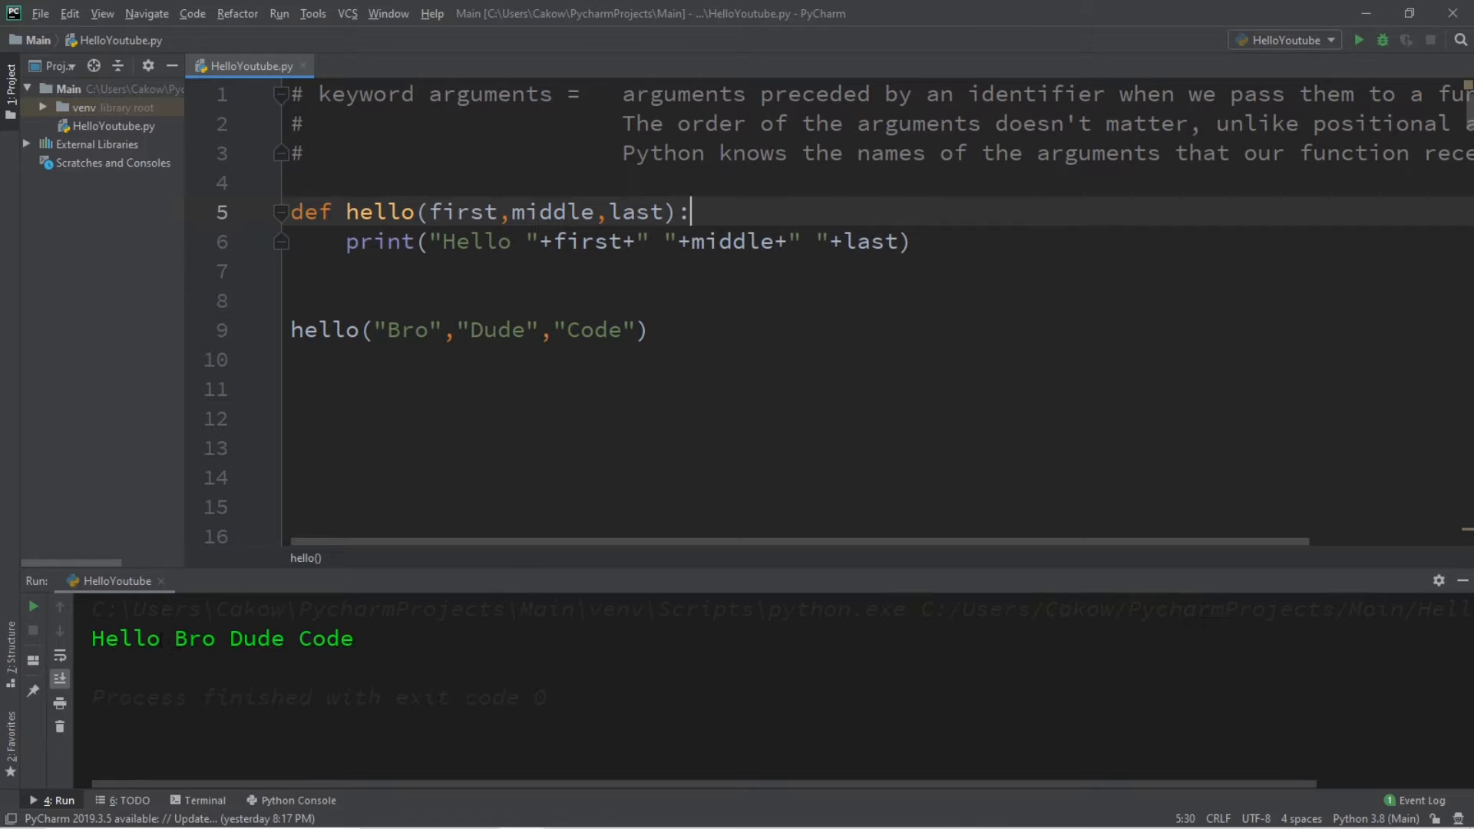
pyautogui.click(324, 638)
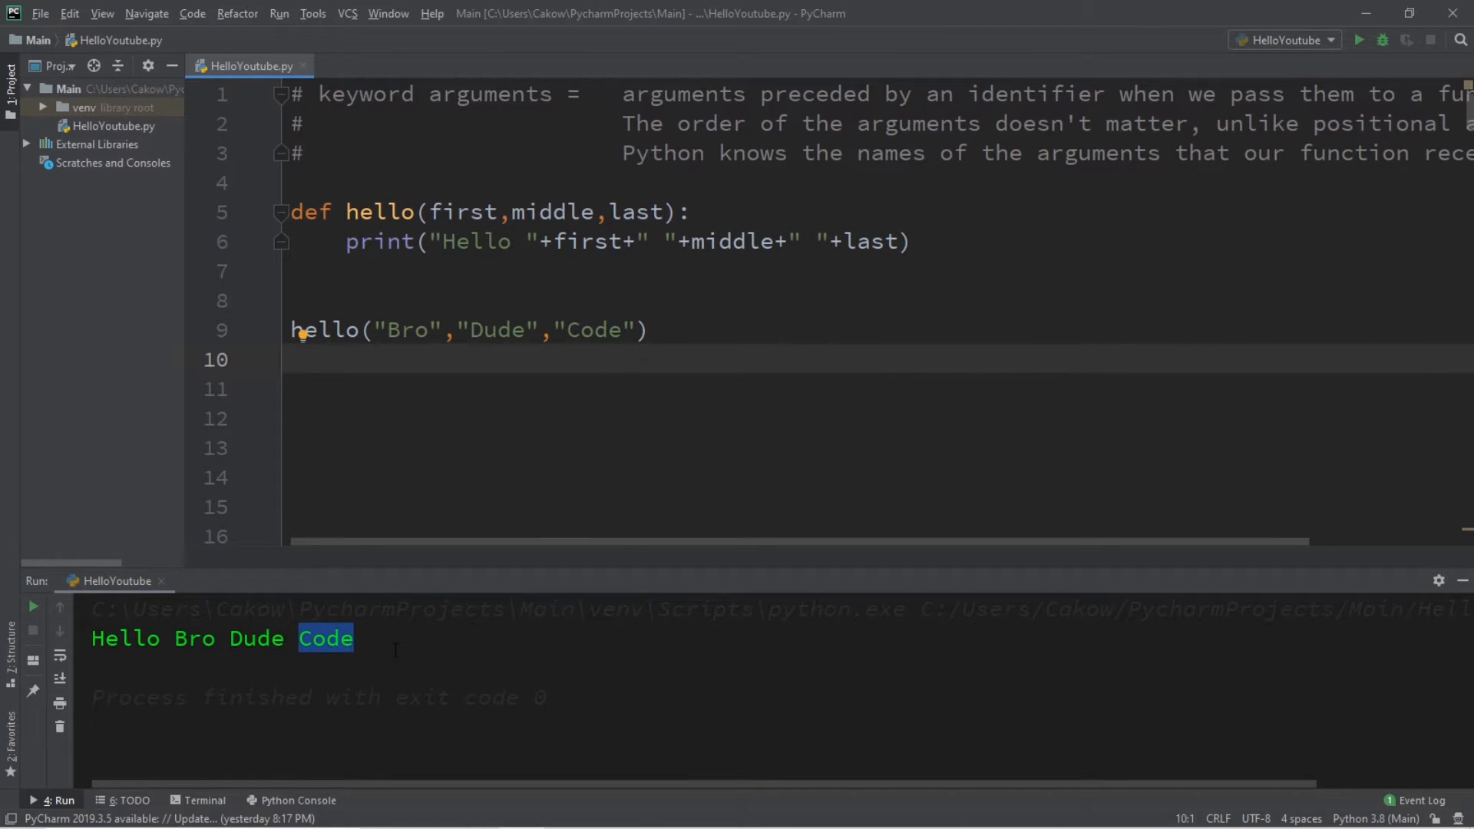
# Step: Reorder the call's arguments to "Code","Dude","Bro" so it prints "Hello Code Dude Bro"
pyautogui.doubleClick(592, 330)
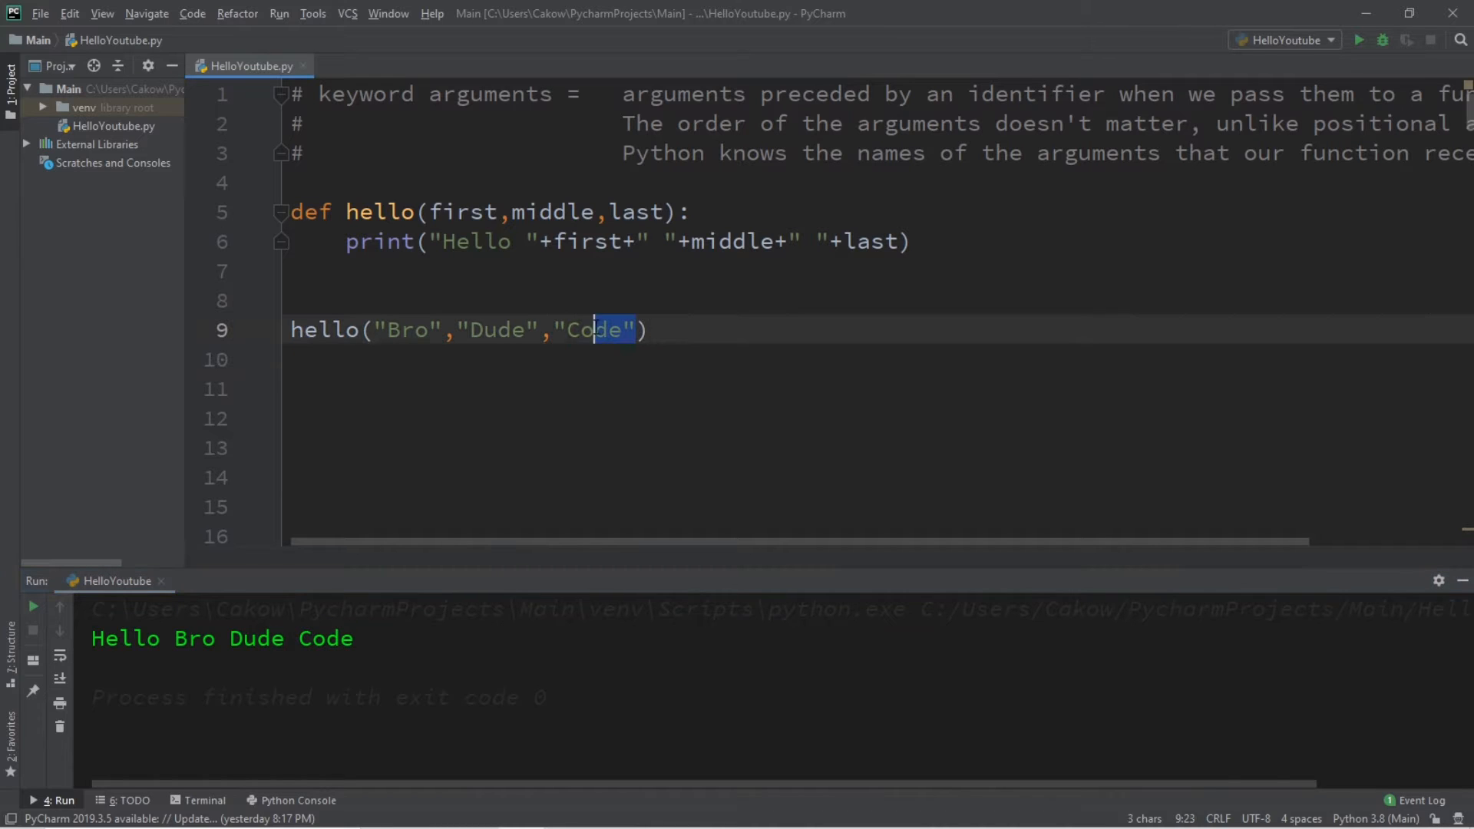
pyautogui.press('Delete')
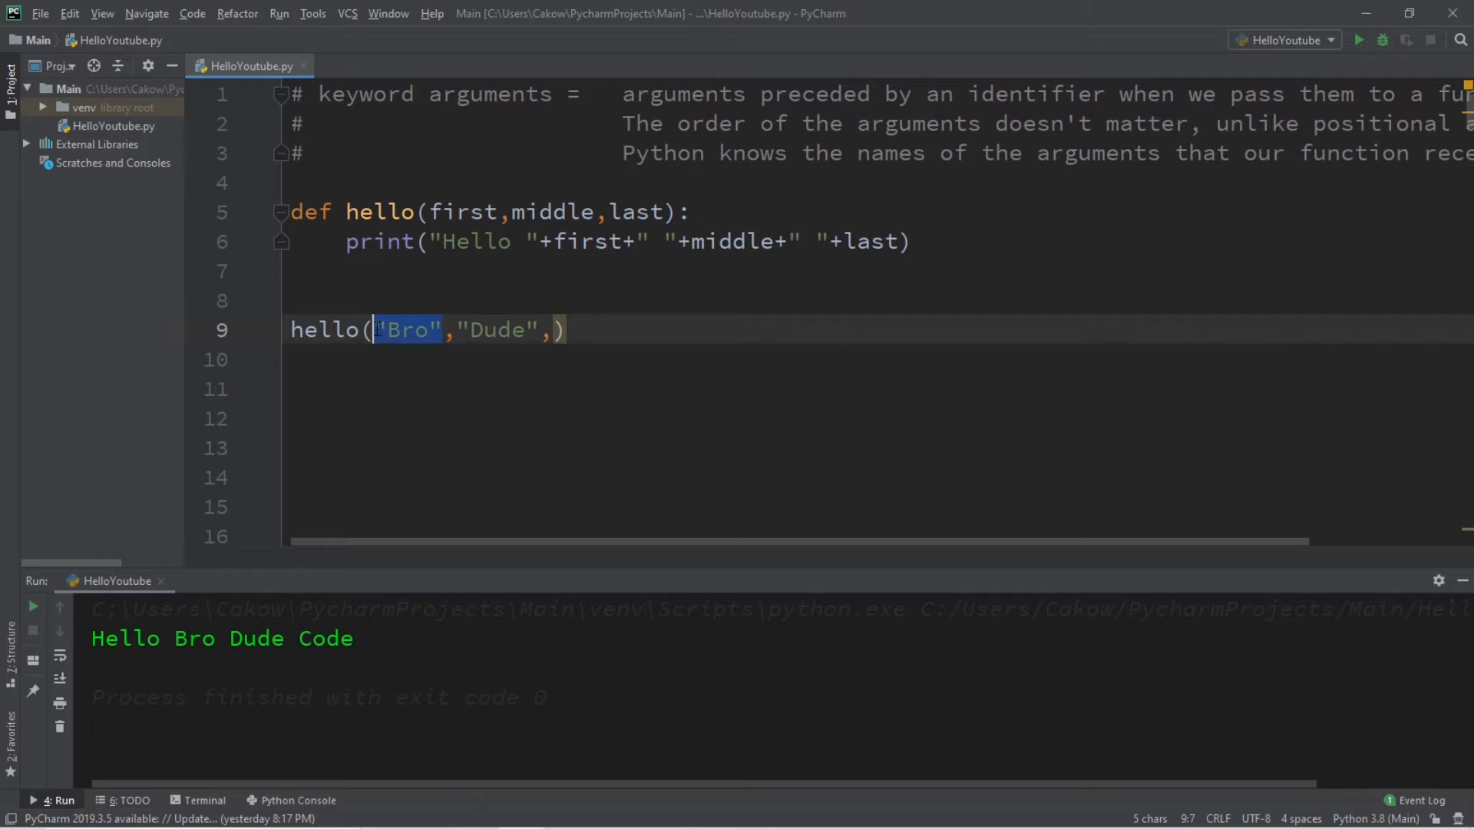
pyautogui.write('Code')
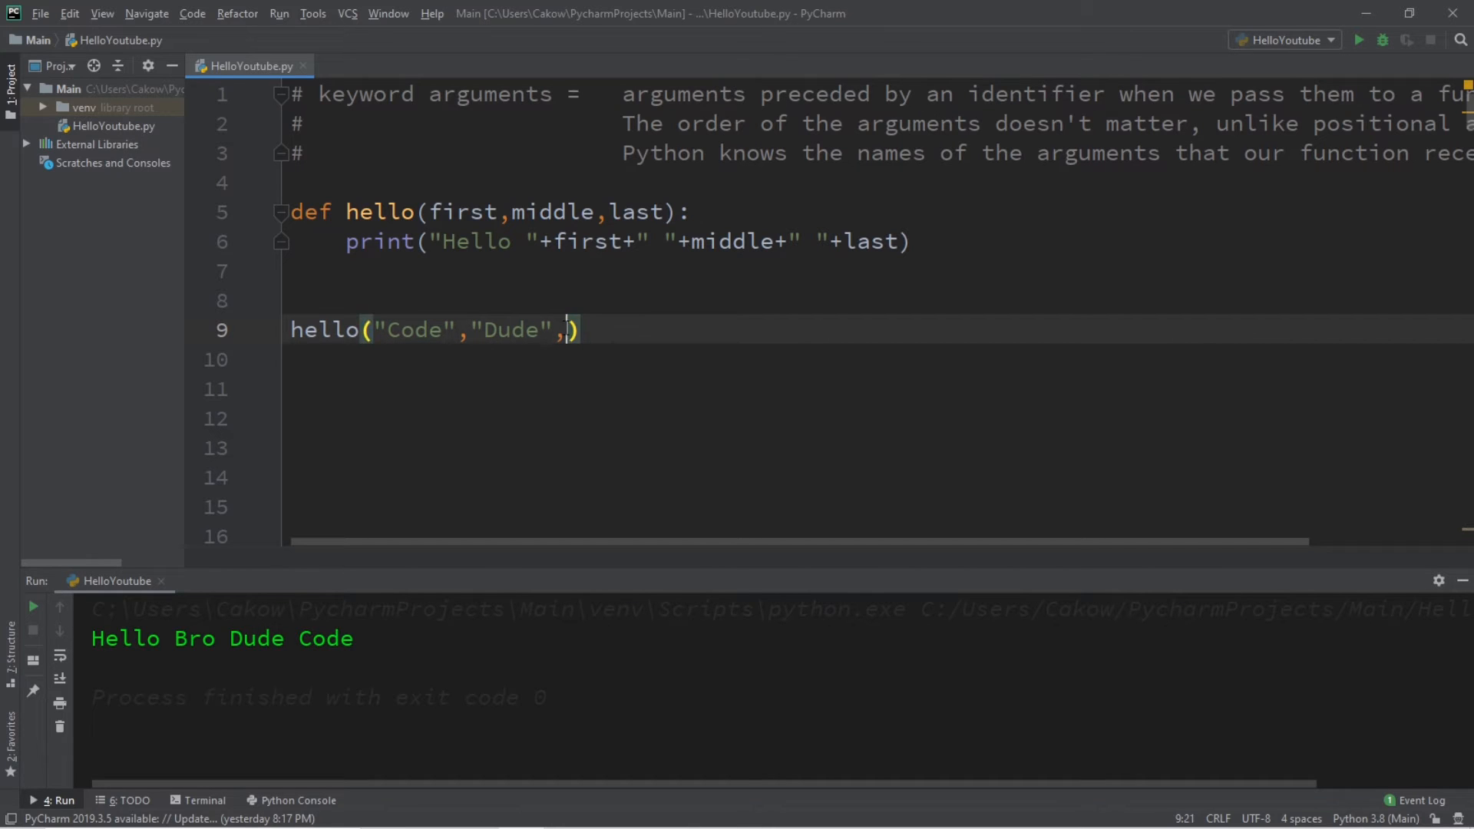
pyautogui.write('"B')
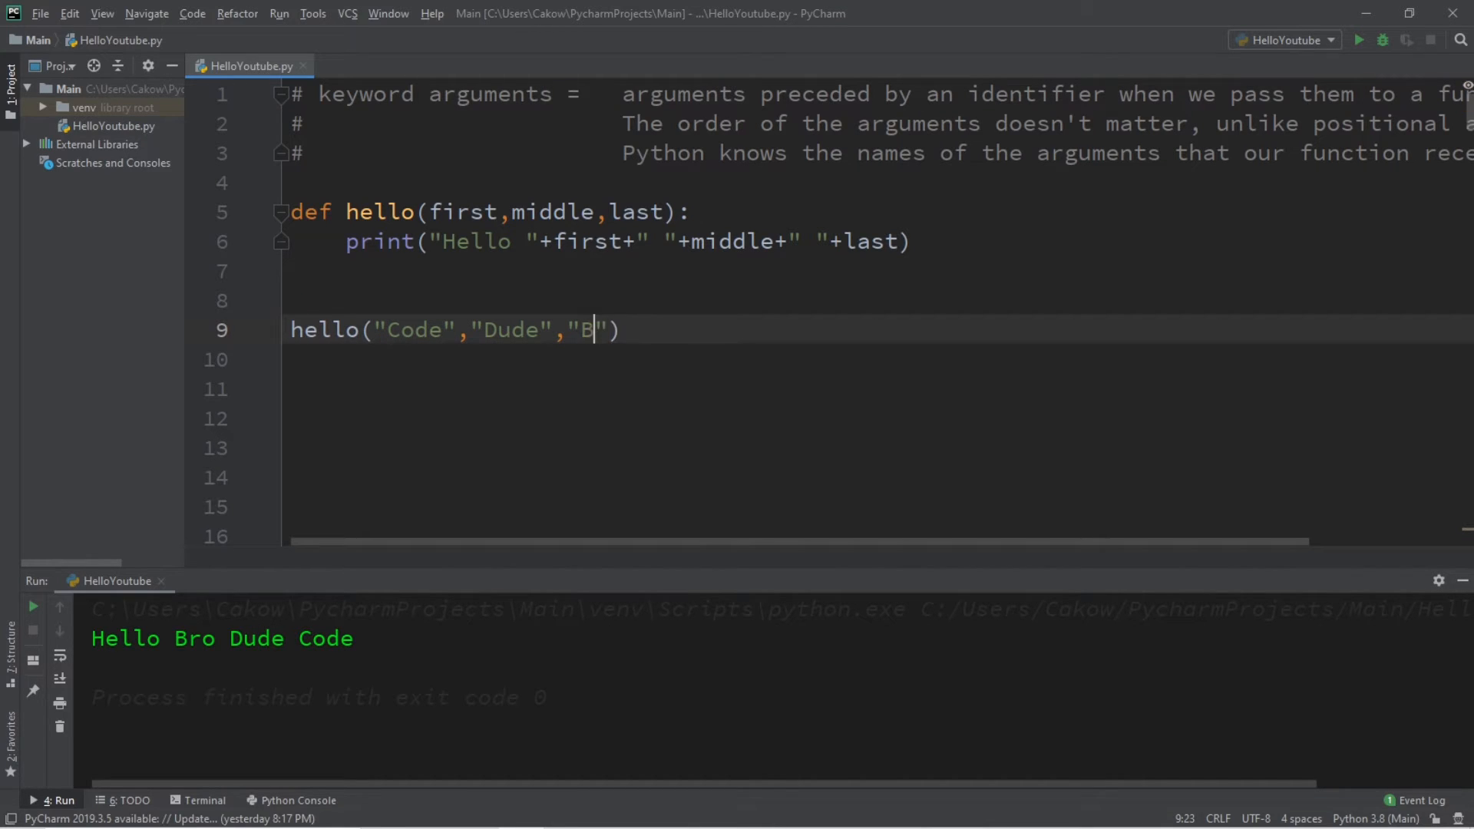
pyautogui.write('ro')
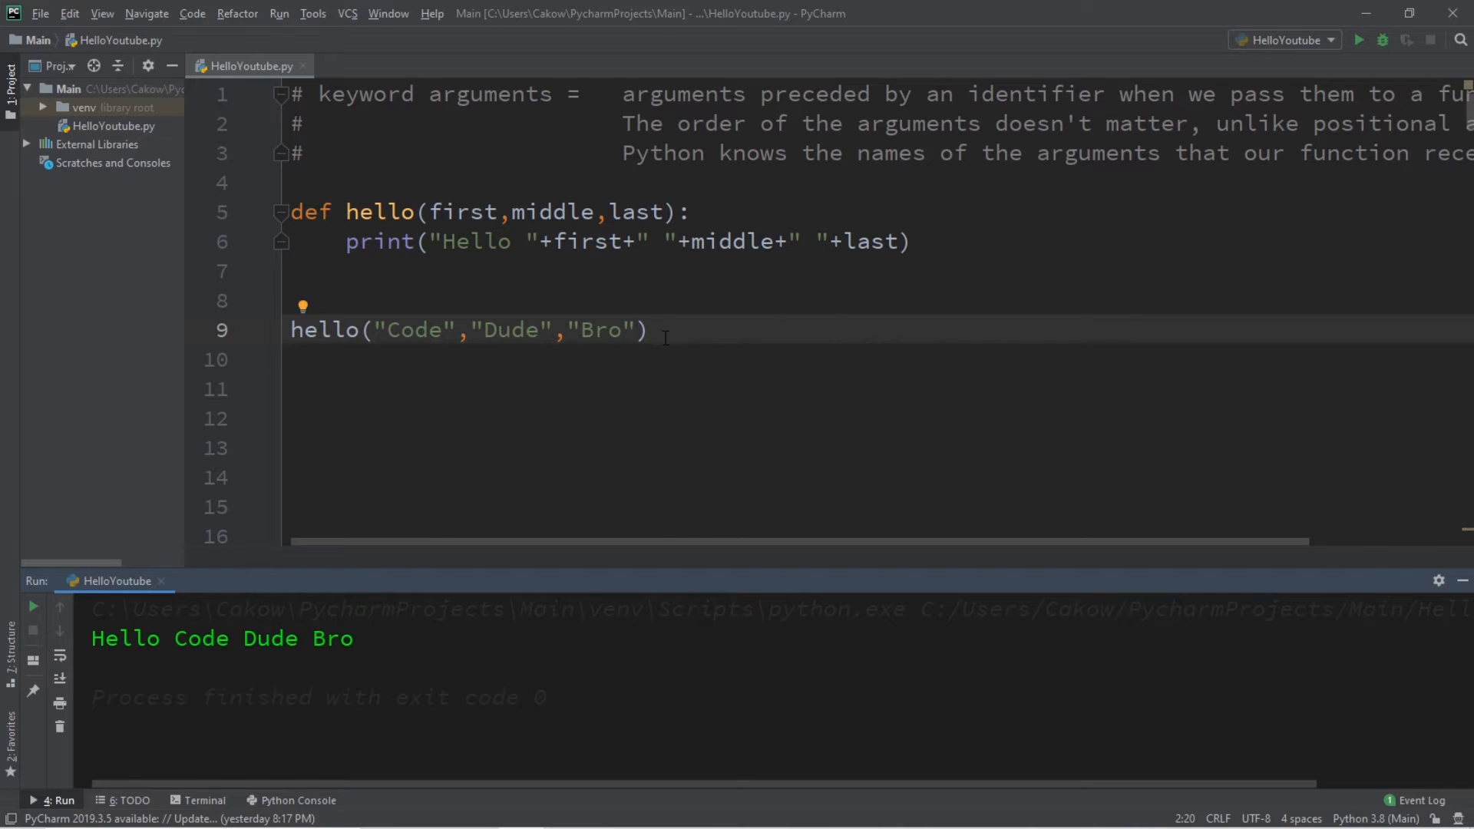
pyautogui.doubleClick(365, 94)
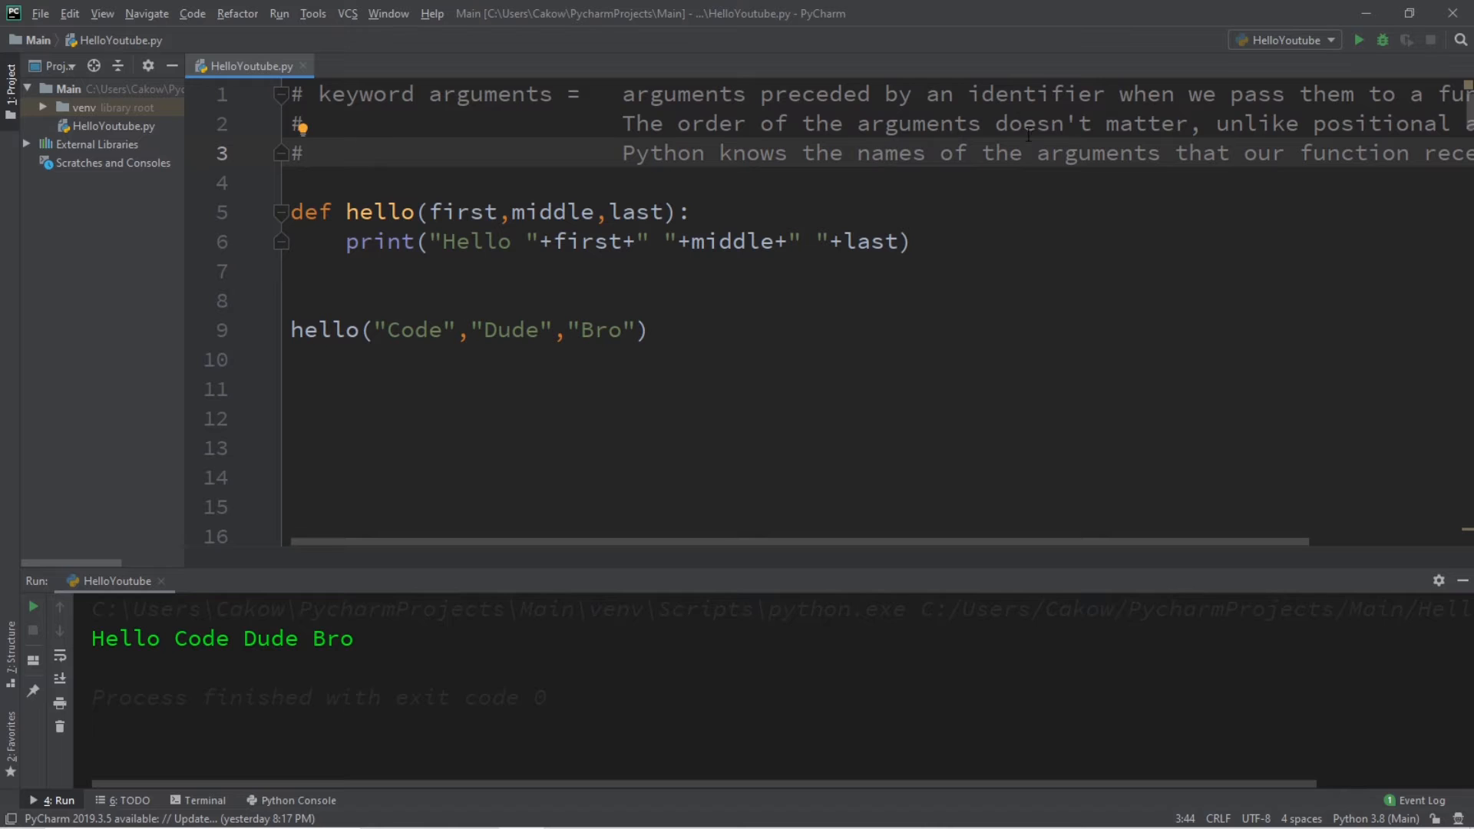
pyautogui.click(1172, 122)
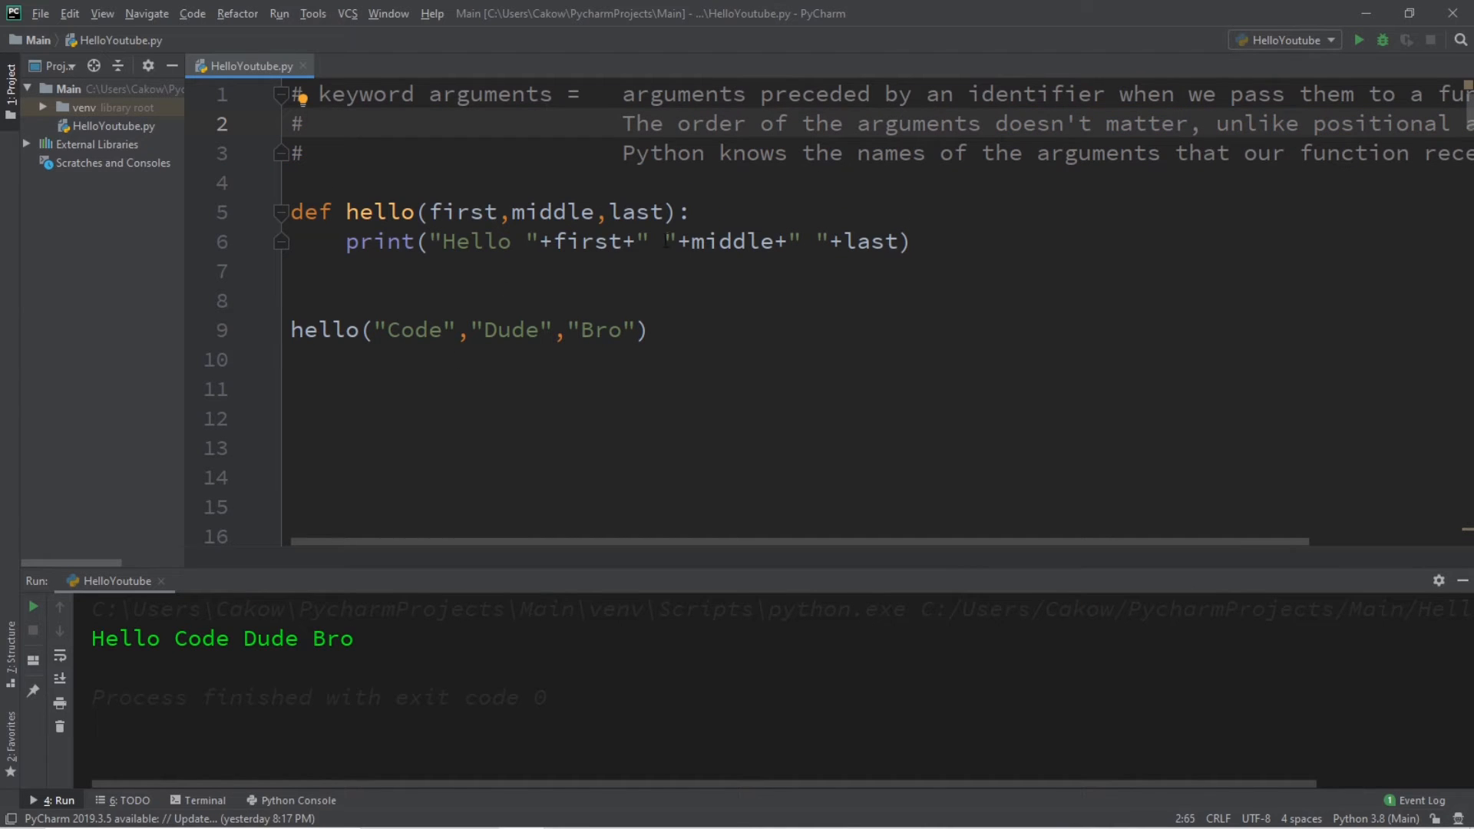
pyautogui.doubleClick(1034, 94)
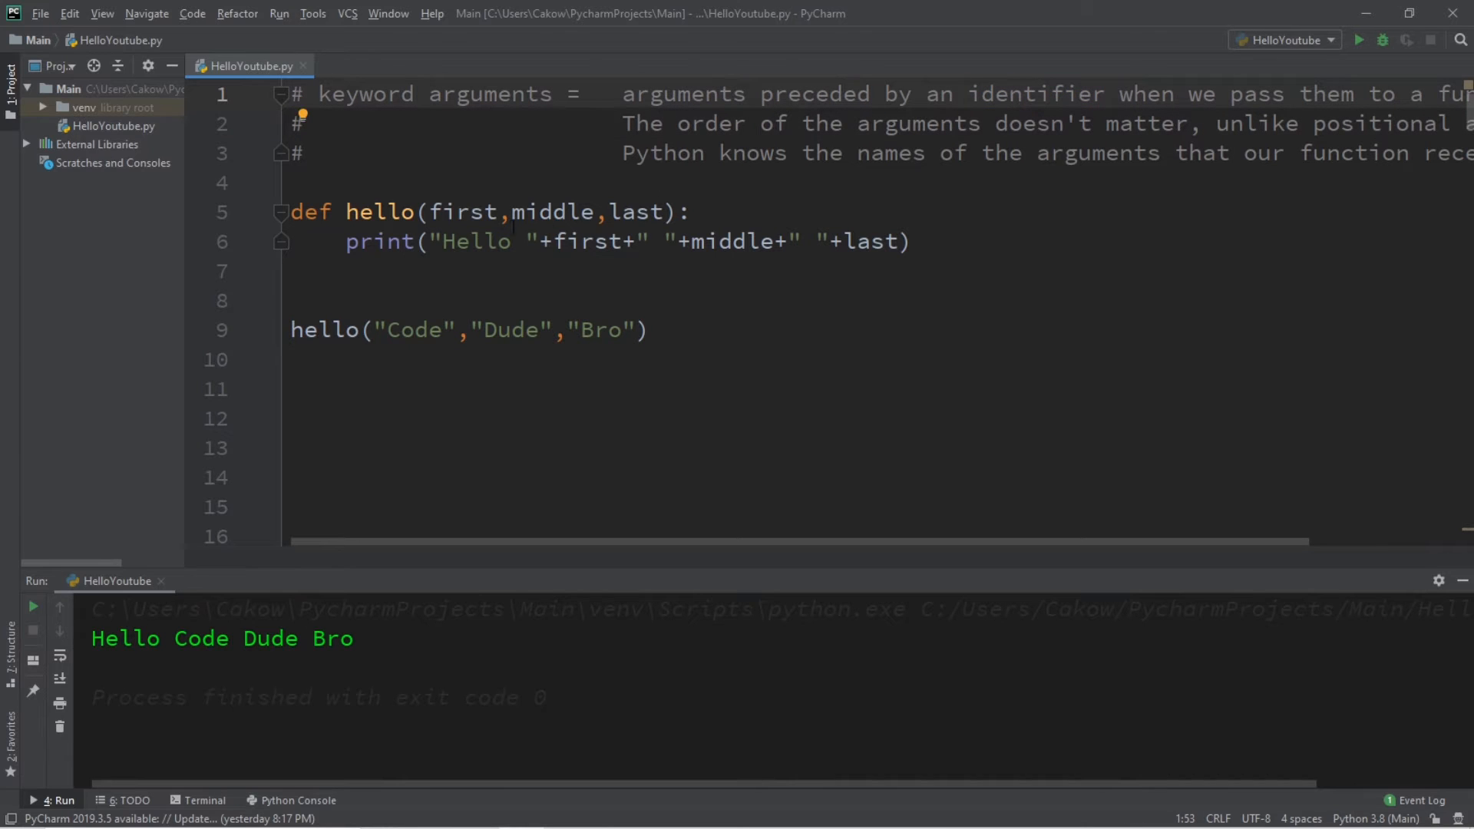
pyautogui.doubleClick(461, 212)
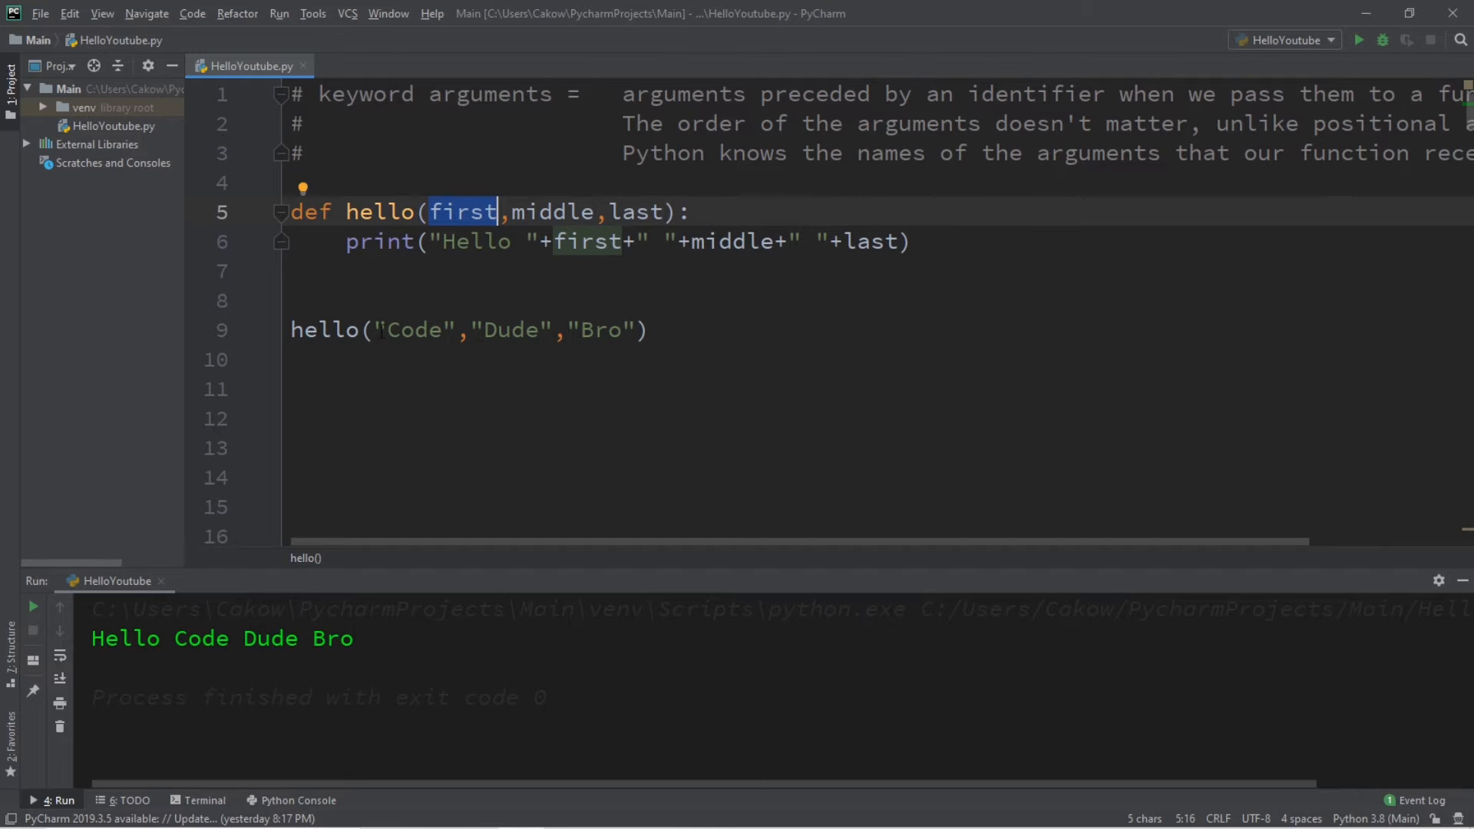
# Step: Rewrite the call as hello(last="Code", middle="Dude", first="Bro") and rerun for "Hello Bro Dude Code"
pyautogui.doubleClick(416, 330)
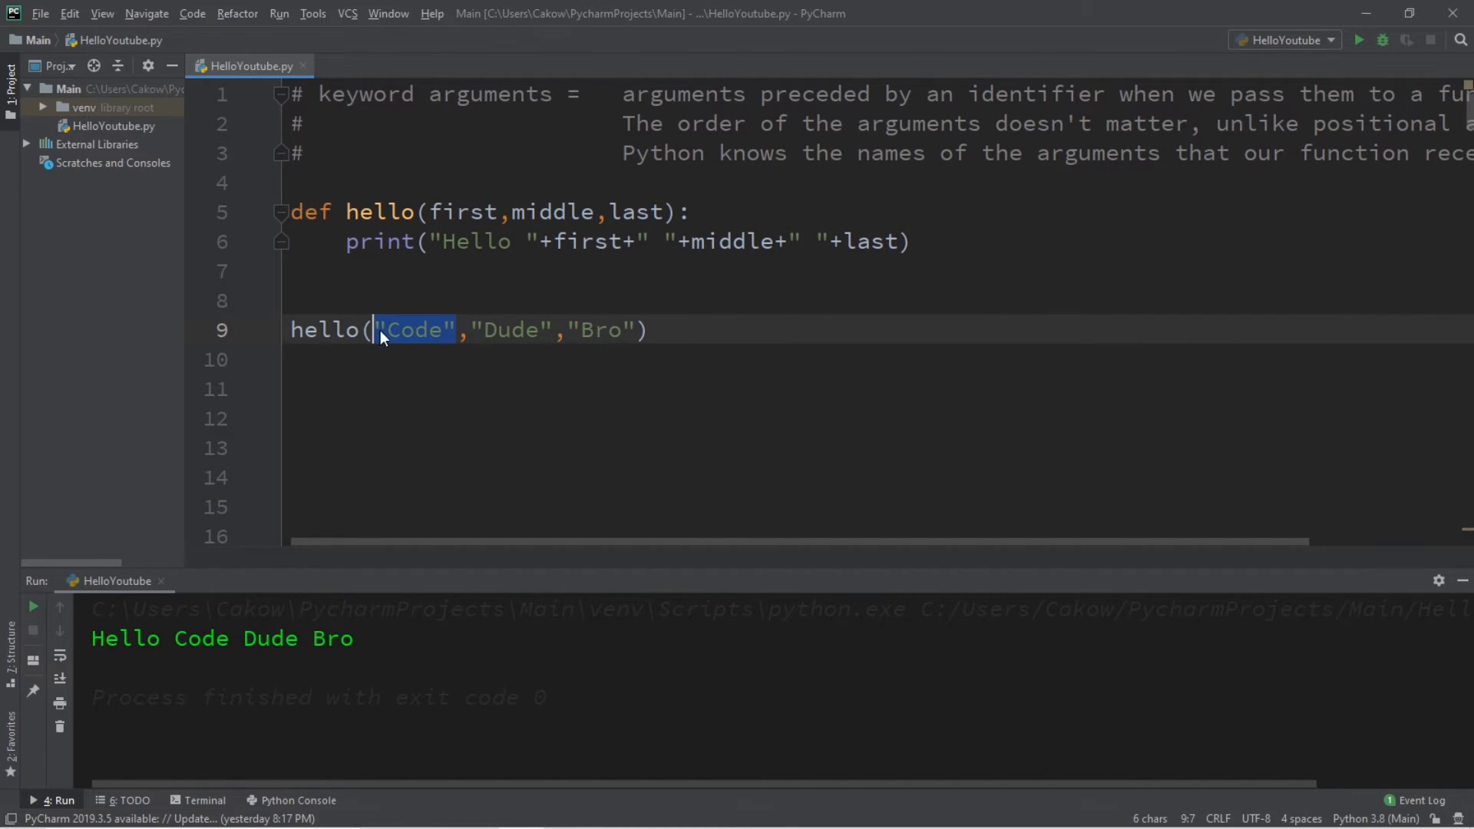
pyautogui.write('last=')
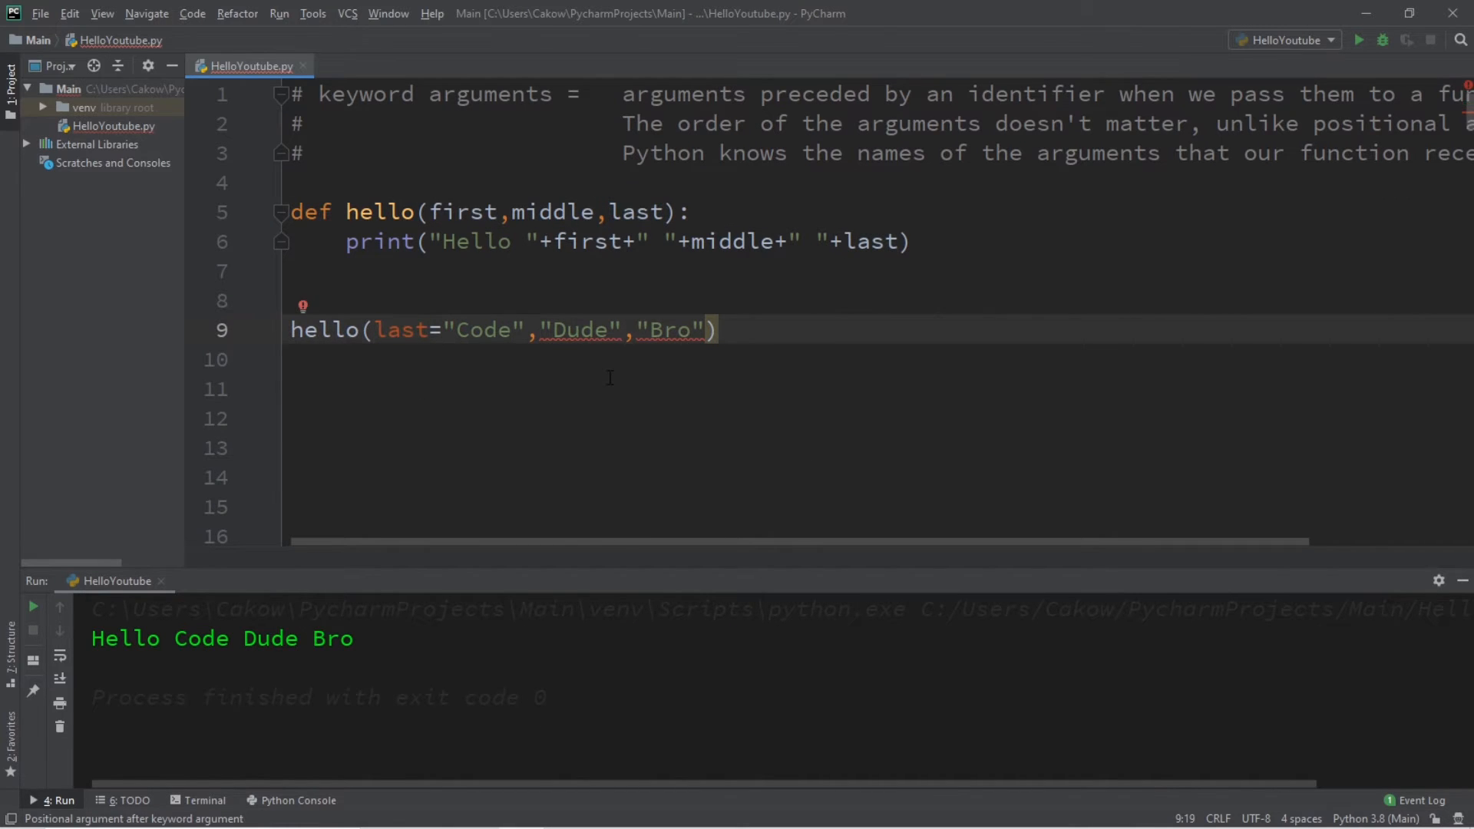
pyautogui.write('middle=')
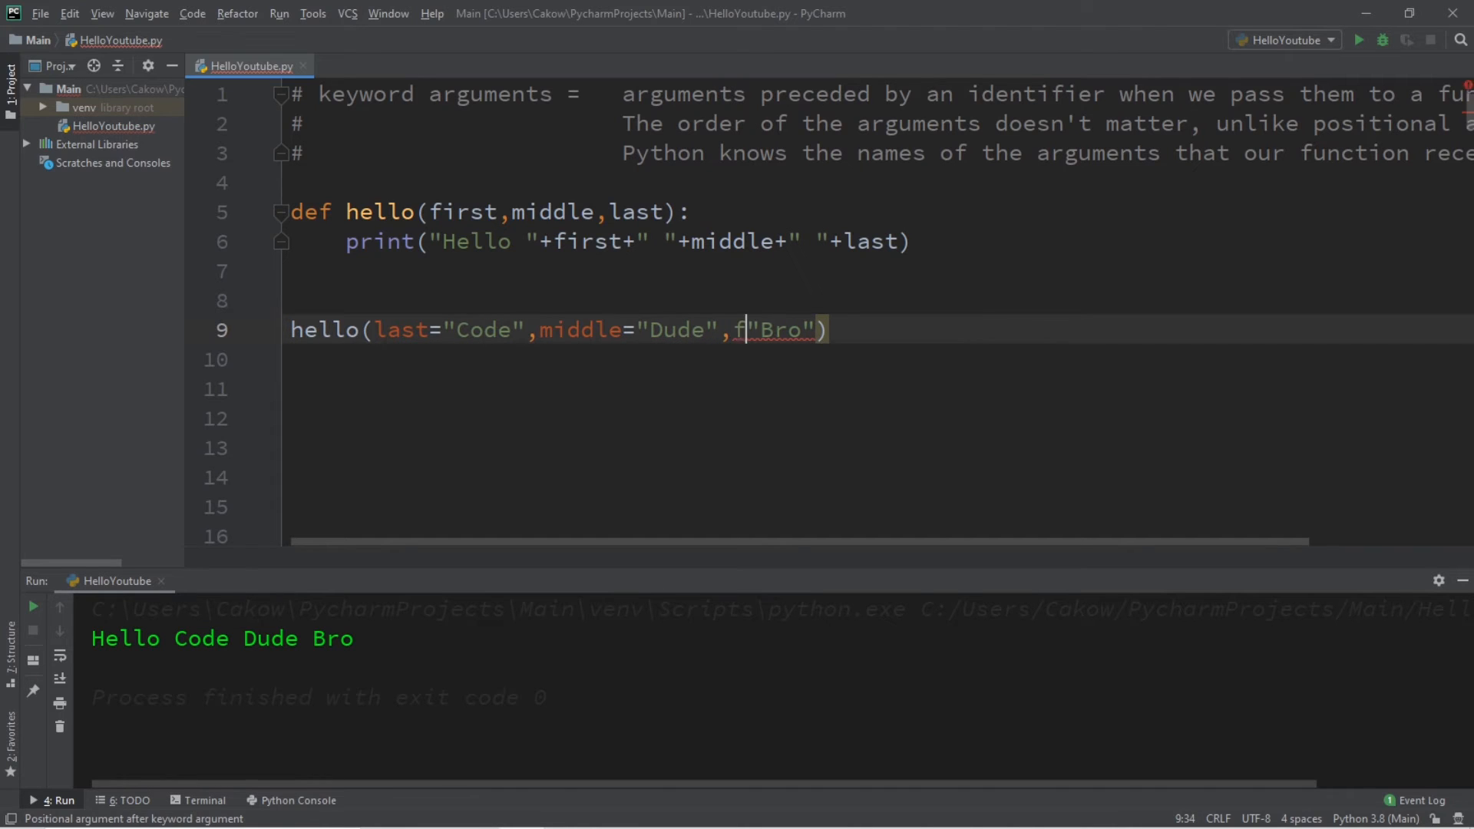
pyautogui.write('irst=')
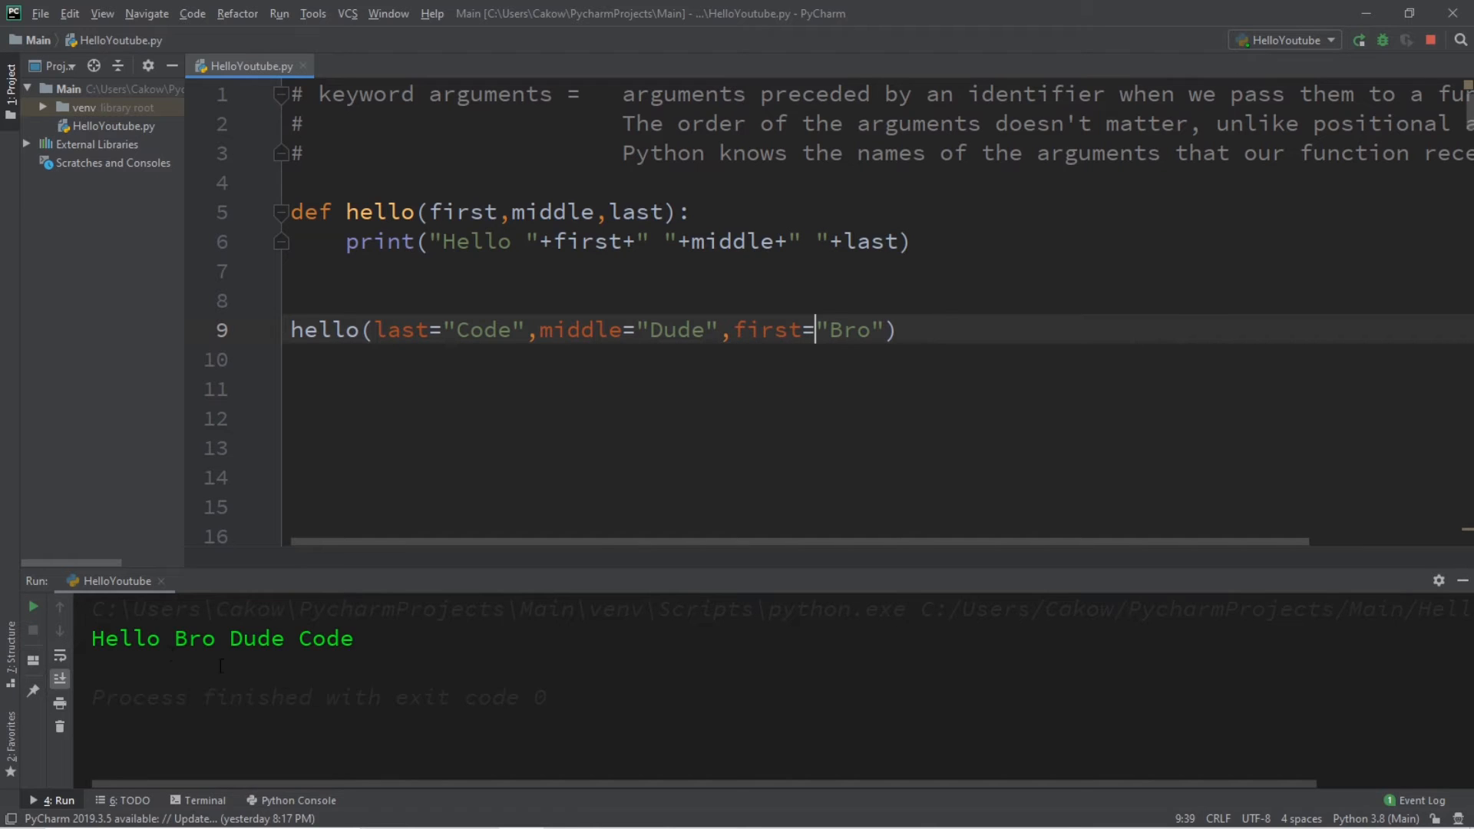
pyautogui.doubleClick(255, 638)
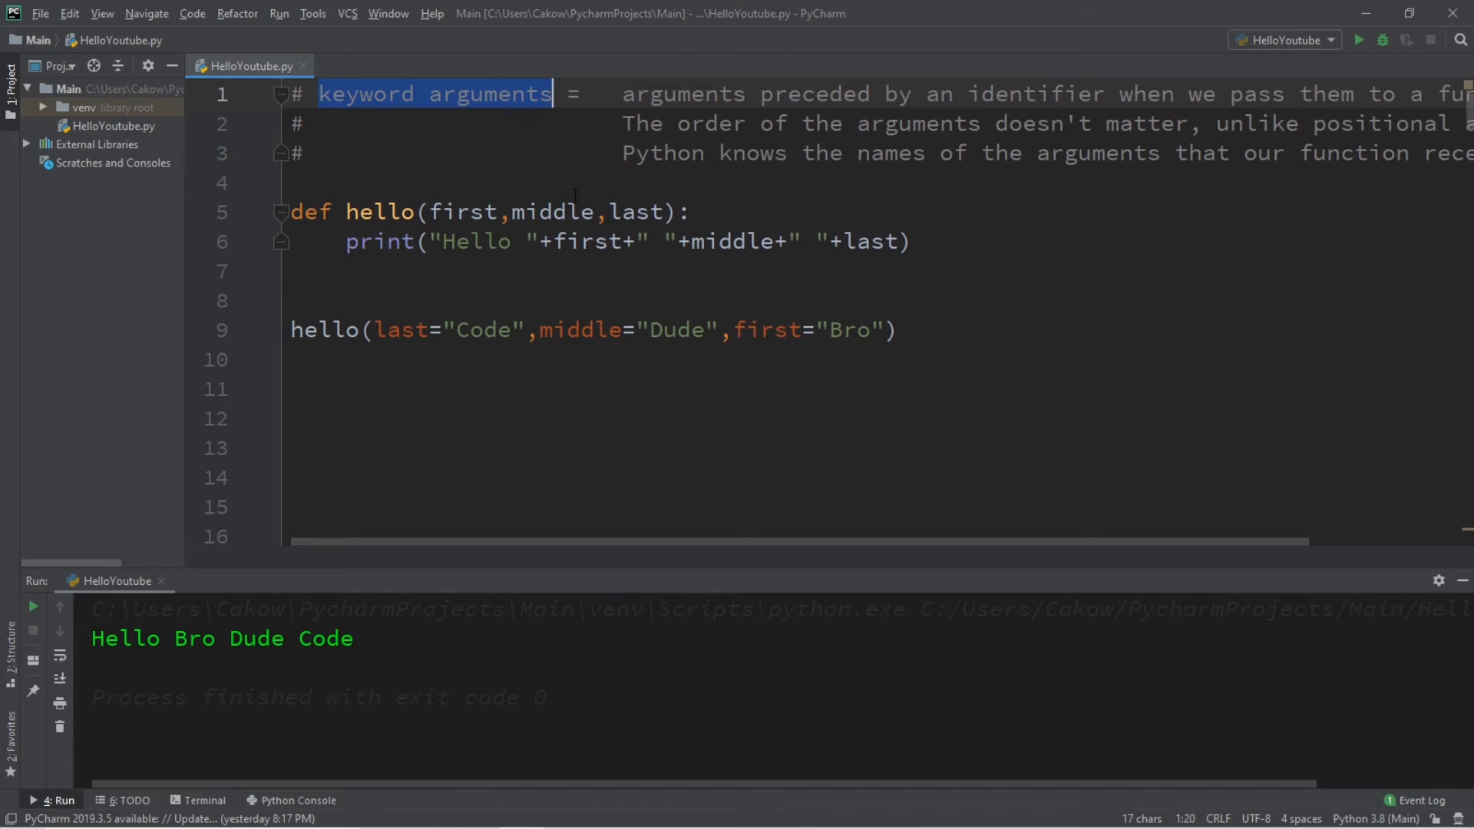
pyautogui.press('shift+right')
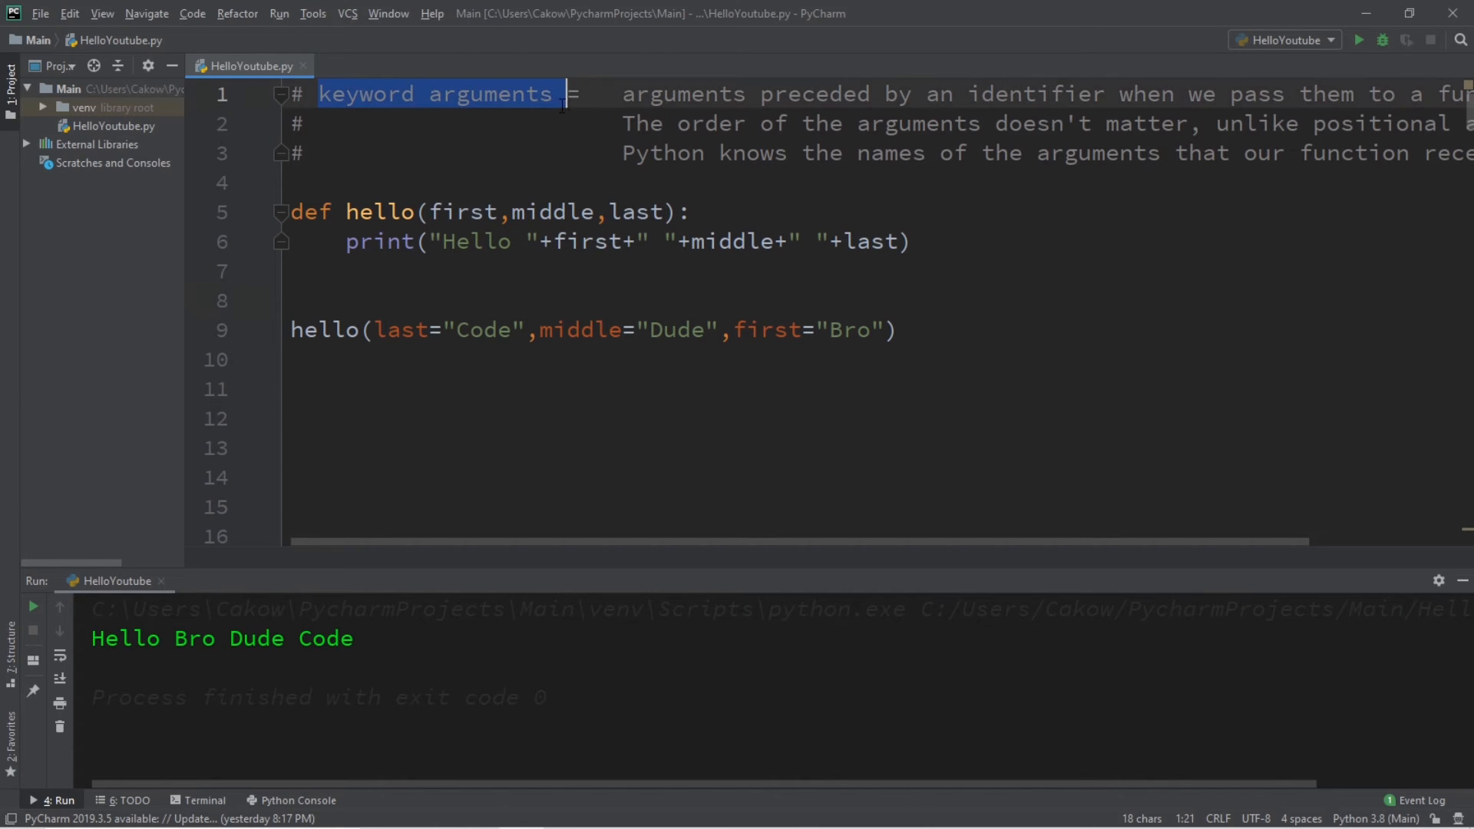
pyautogui.moveTo(291, 210); pyautogui.dragTo(895, 330)
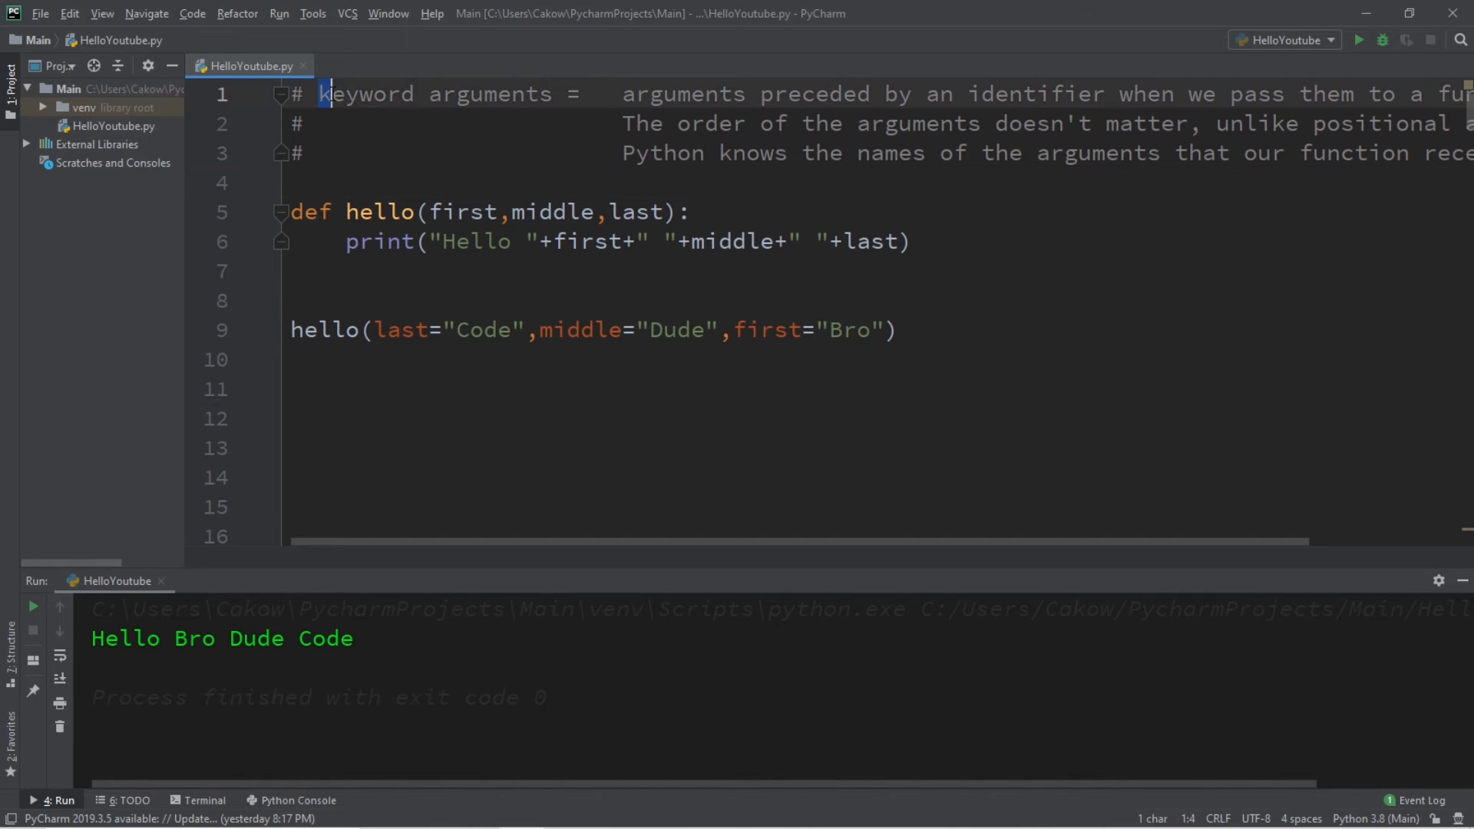
pyautogui.click(376, 183)
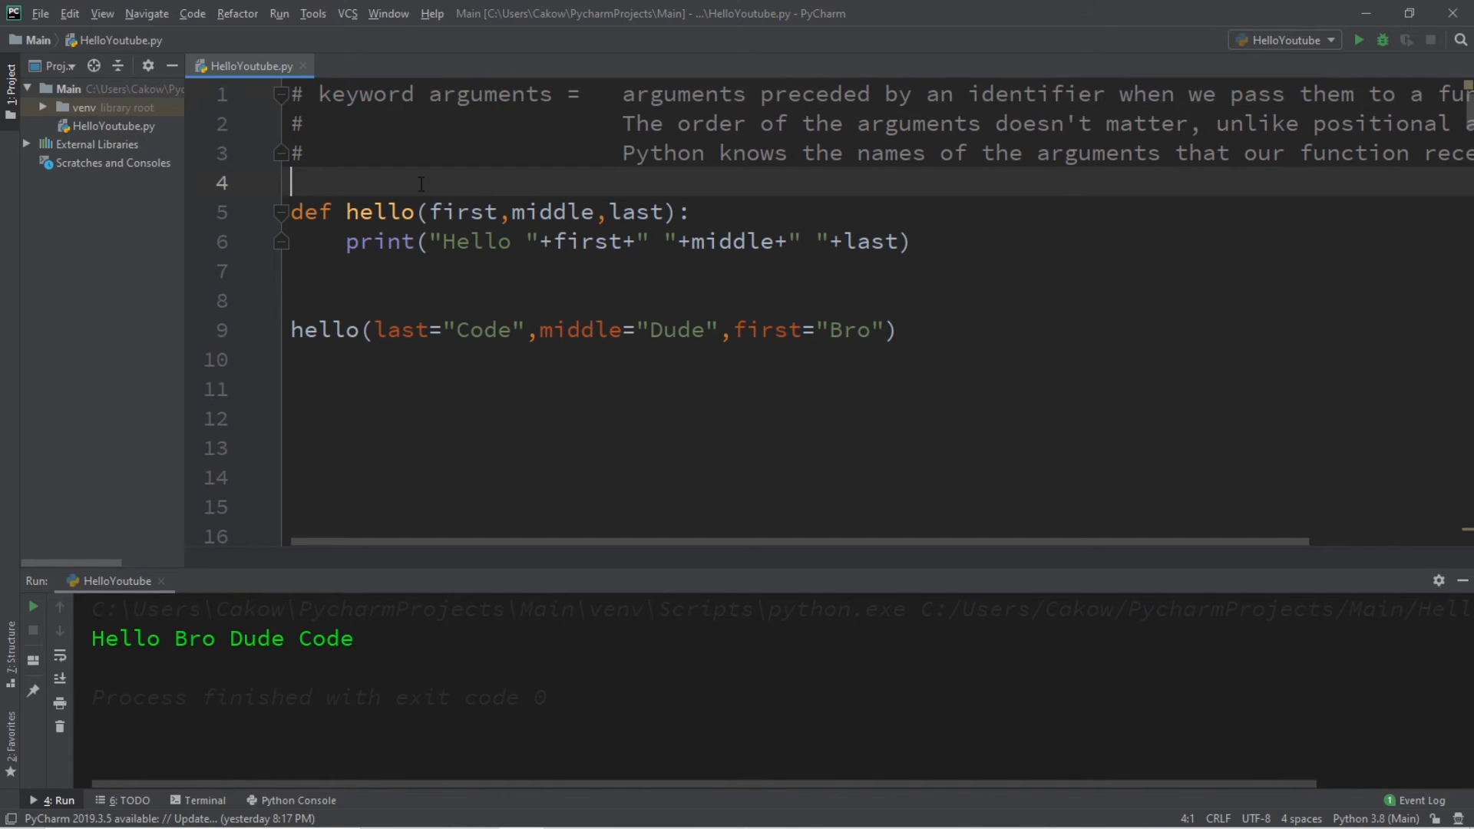